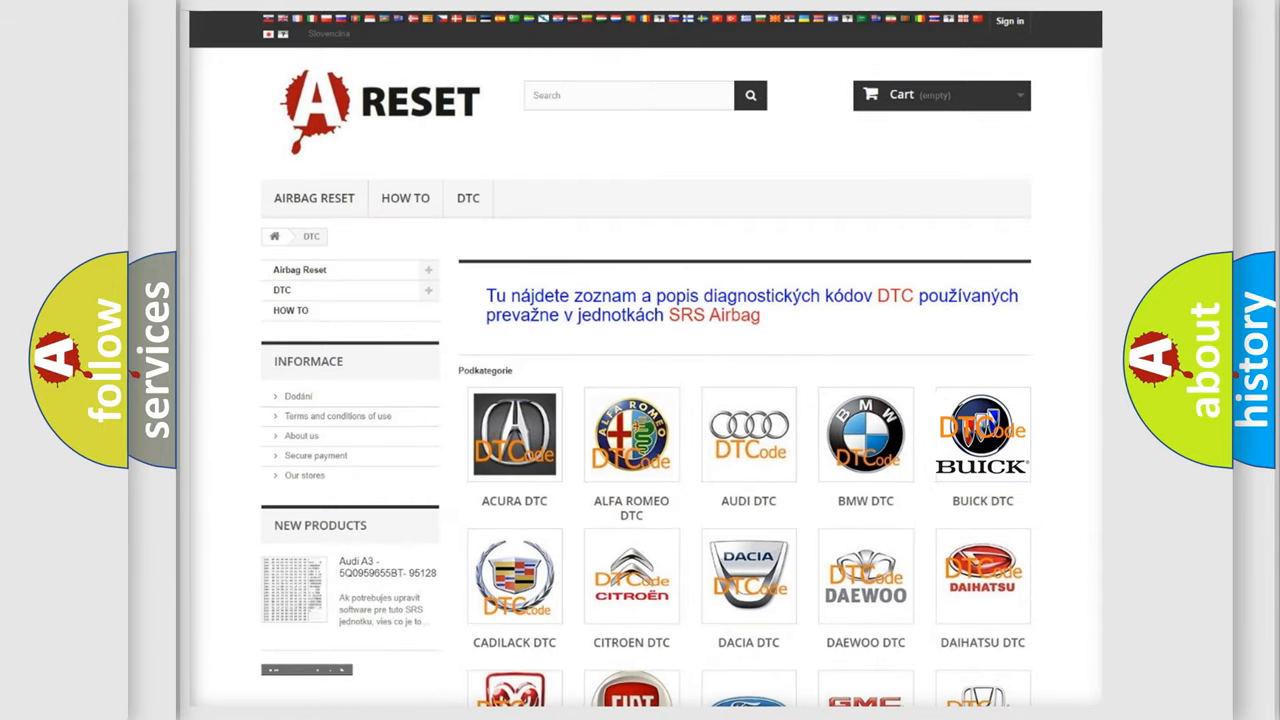
# Show the Buick trouble code list and browse down to code B1000:34, ECU Performance RAM Integrity.
pyautogui.click(982, 432)
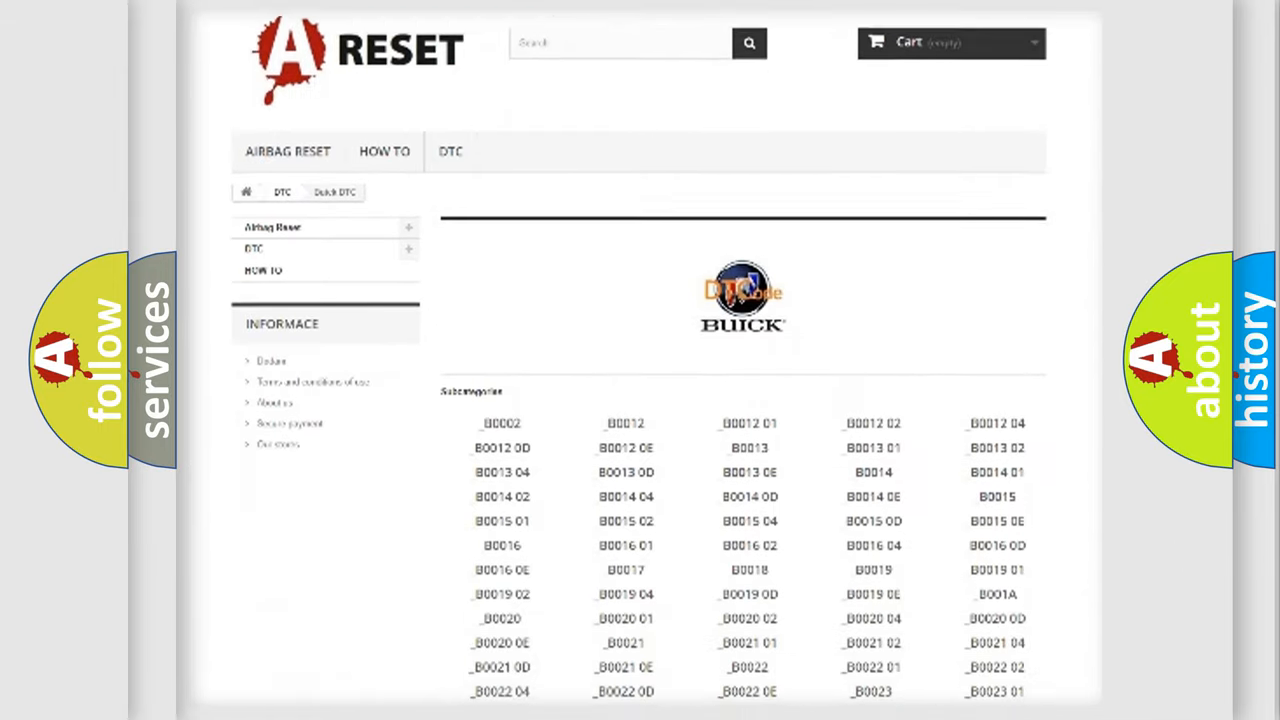
pyautogui.scroll(-3)
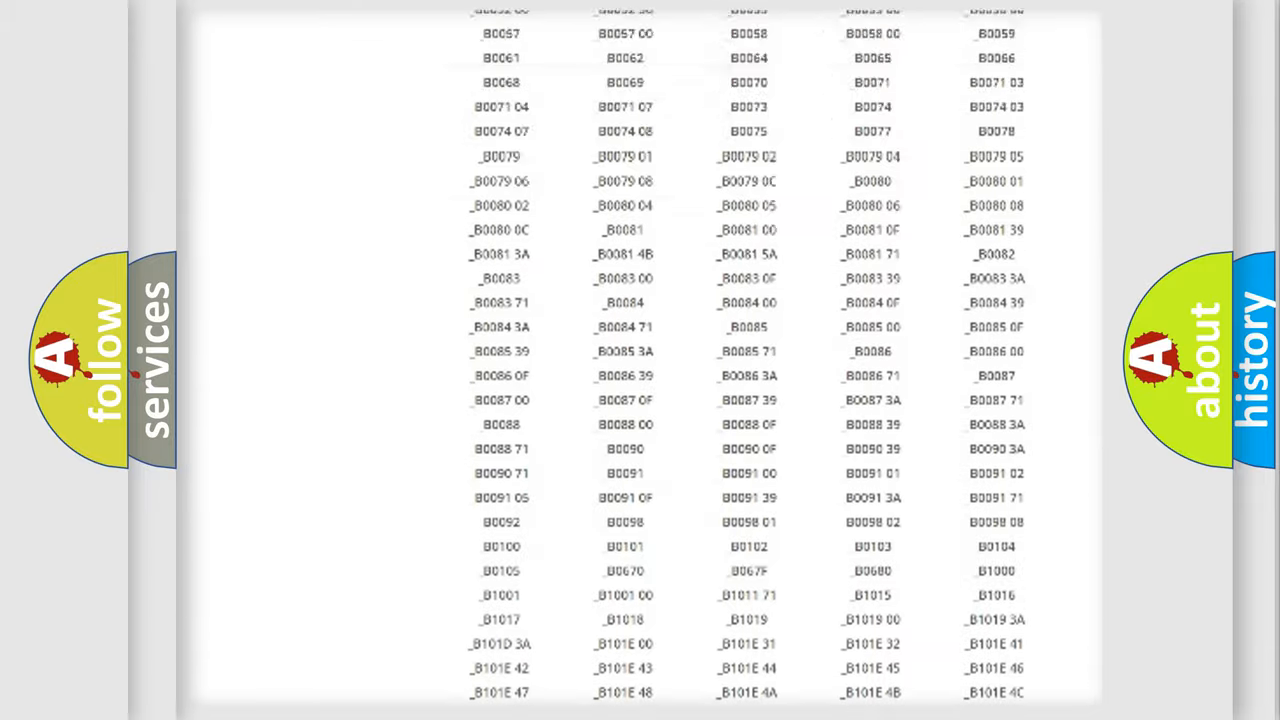
pyautogui.scroll(3)
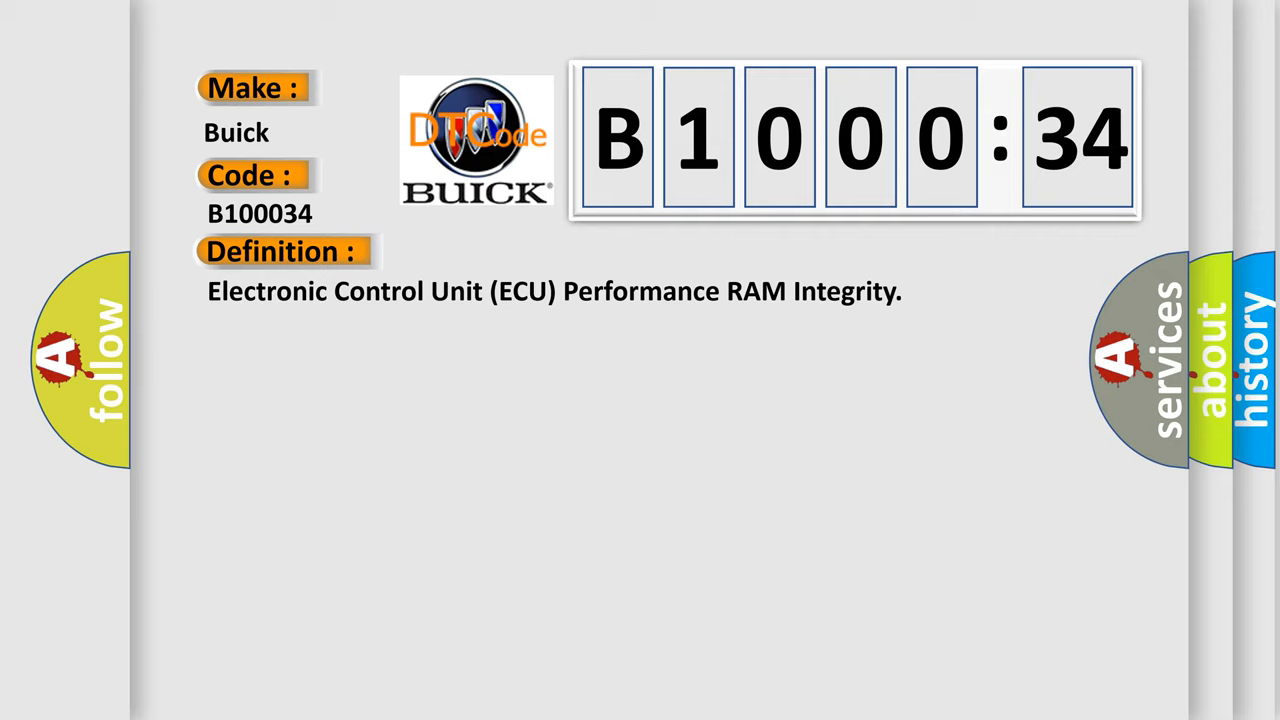
# Reveal the Description and Cause entries for B100034, showing the internal malfunction with signal high time below minimum.
pyautogui.click(520, 252)
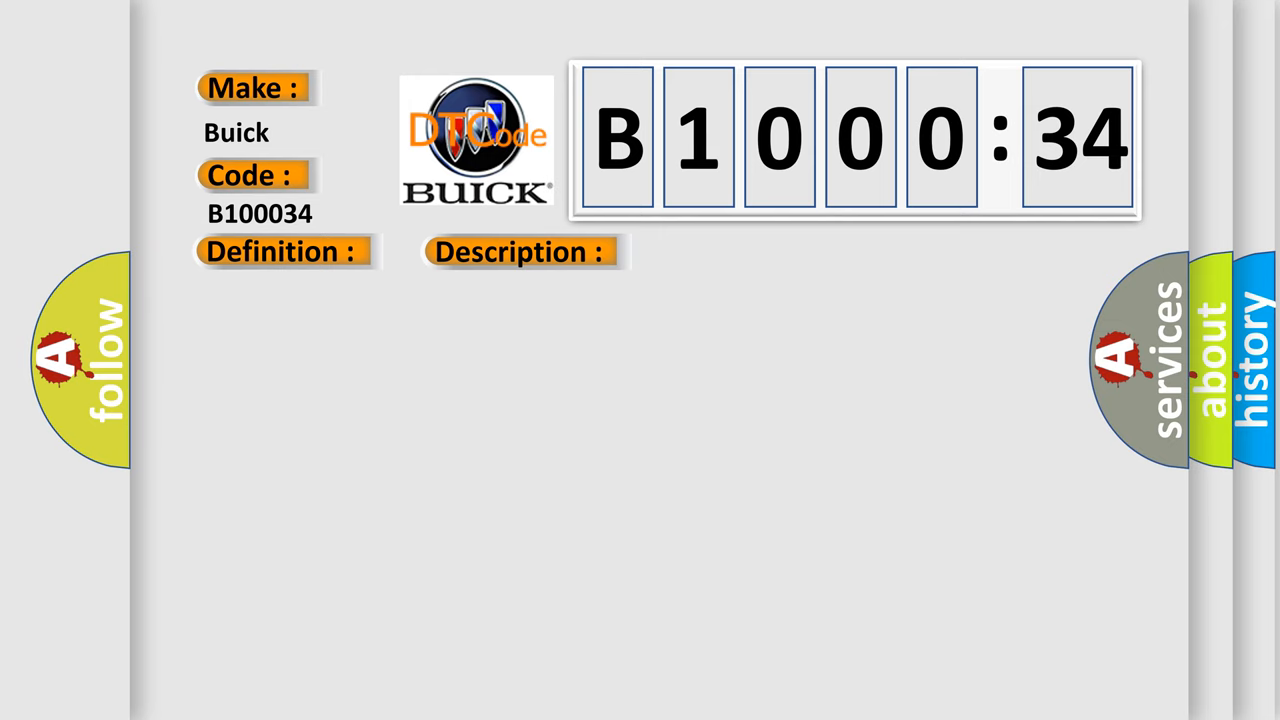
pyautogui.click(520, 252)
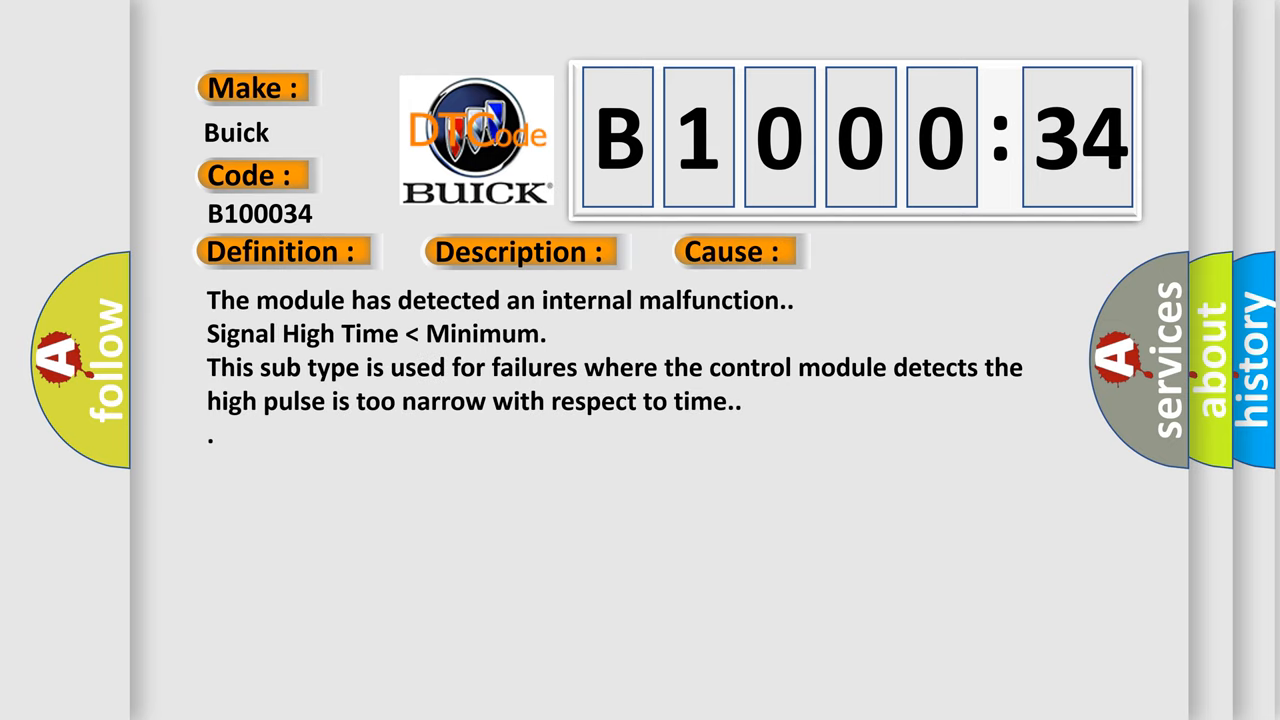